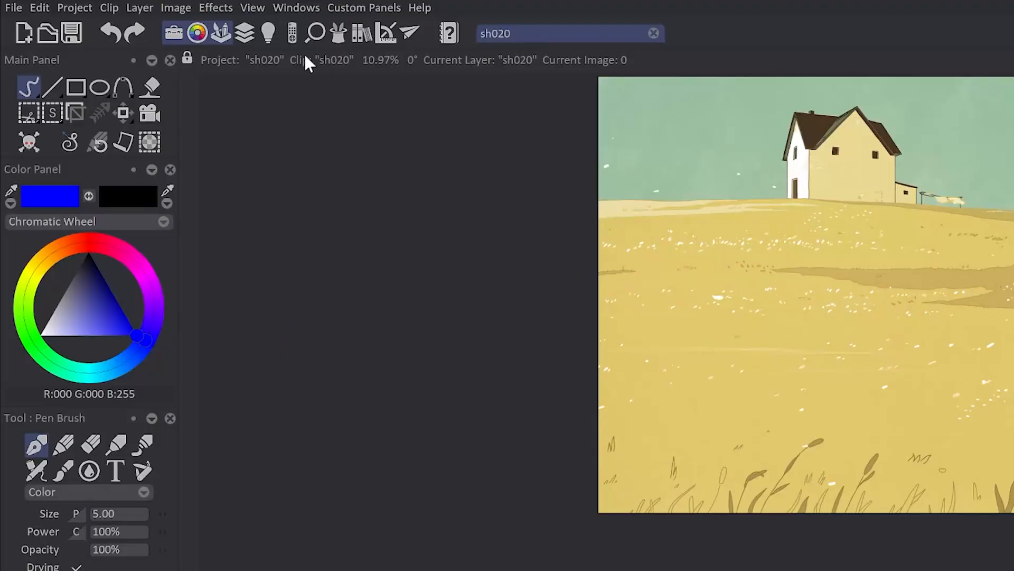
{"action": "mouse_move", "coordinate": [83, 68]}
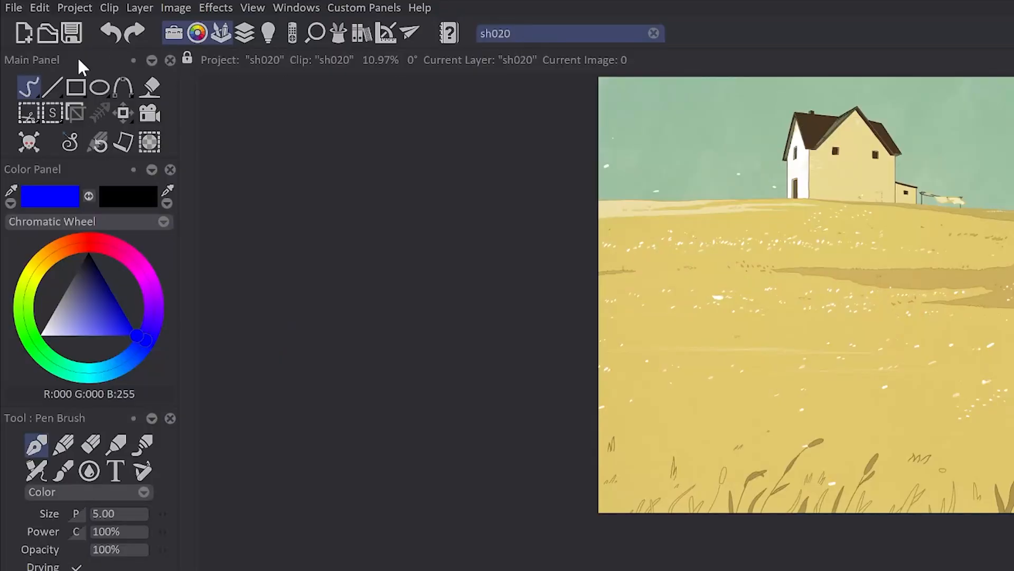
Cycle through the ellipse, fill, cut-brush, crop and move tools, returning to freehand
{"action": "scroll", "scroll_direction": "down", "scroll_amount": 3}
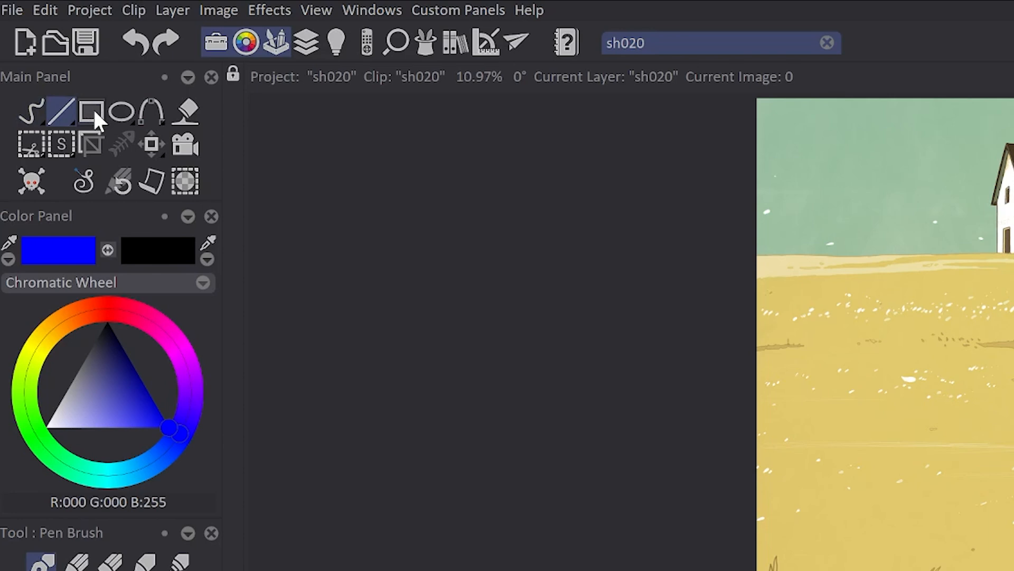
{"action": "left_click", "coordinate": [121, 112]}
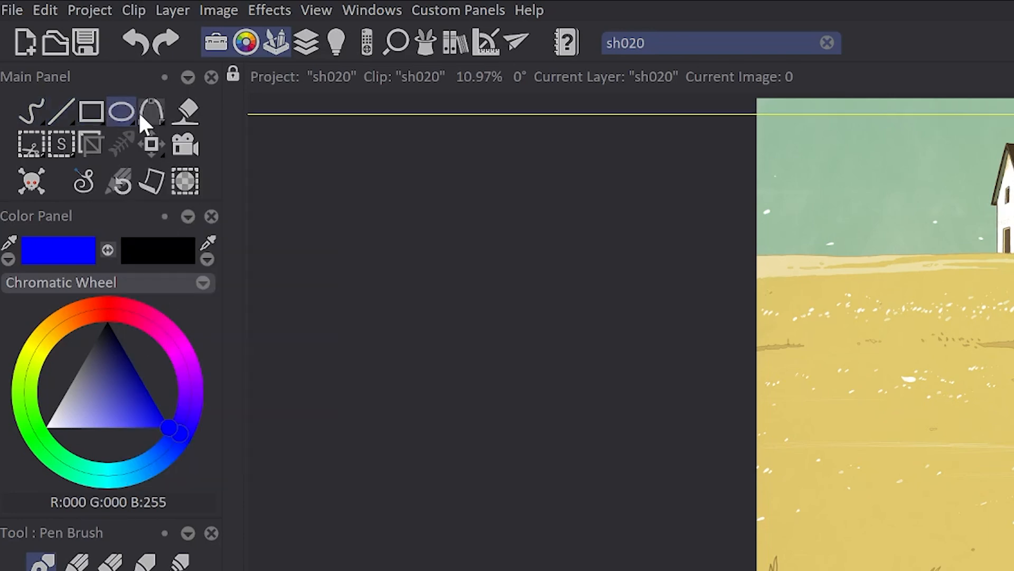
{"action": "left_click", "coordinate": [185, 112]}
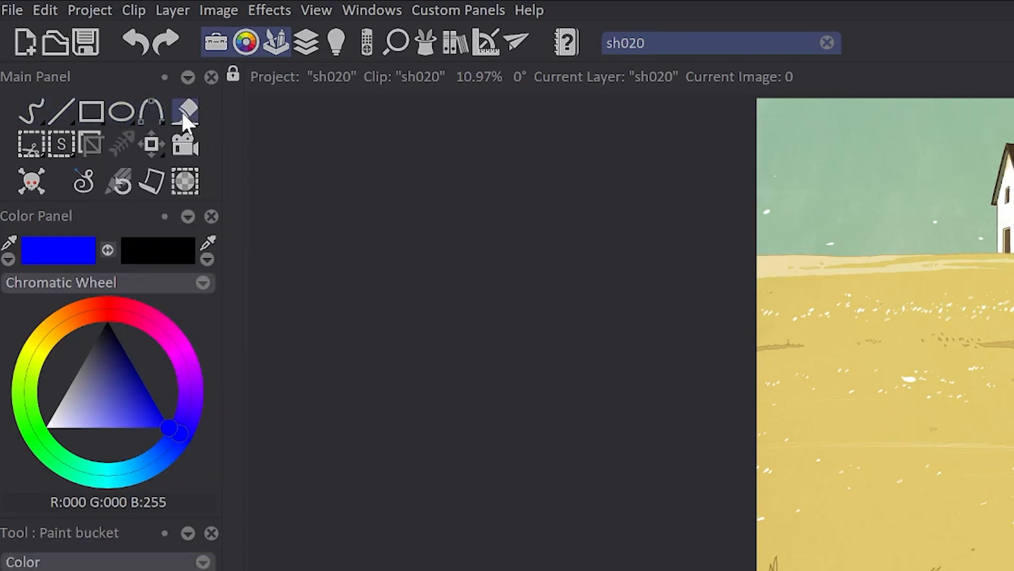
{"action": "left_click", "coordinate": [31, 144]}
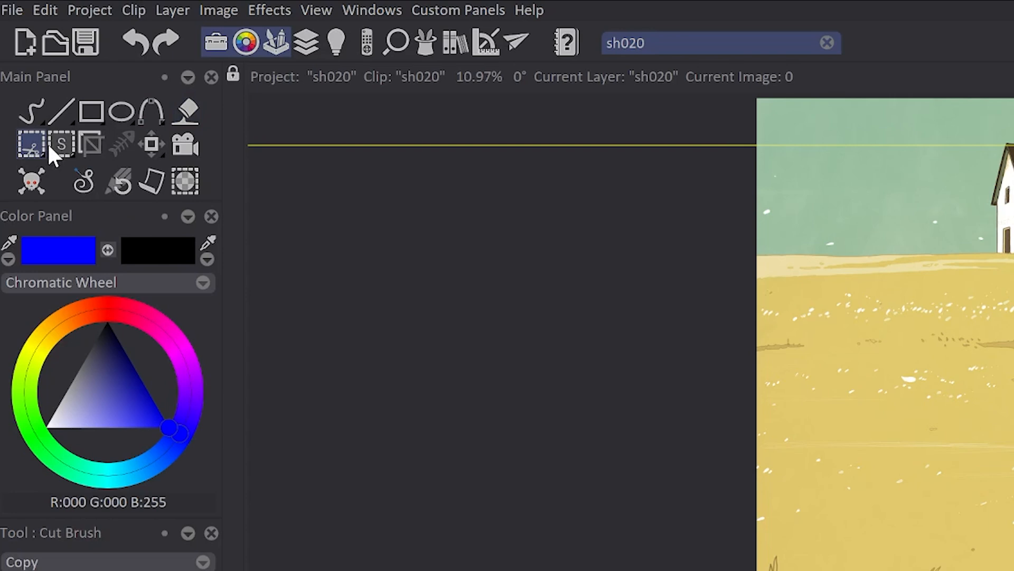
{"action": "left_click", "coordinate": [91, 144]}
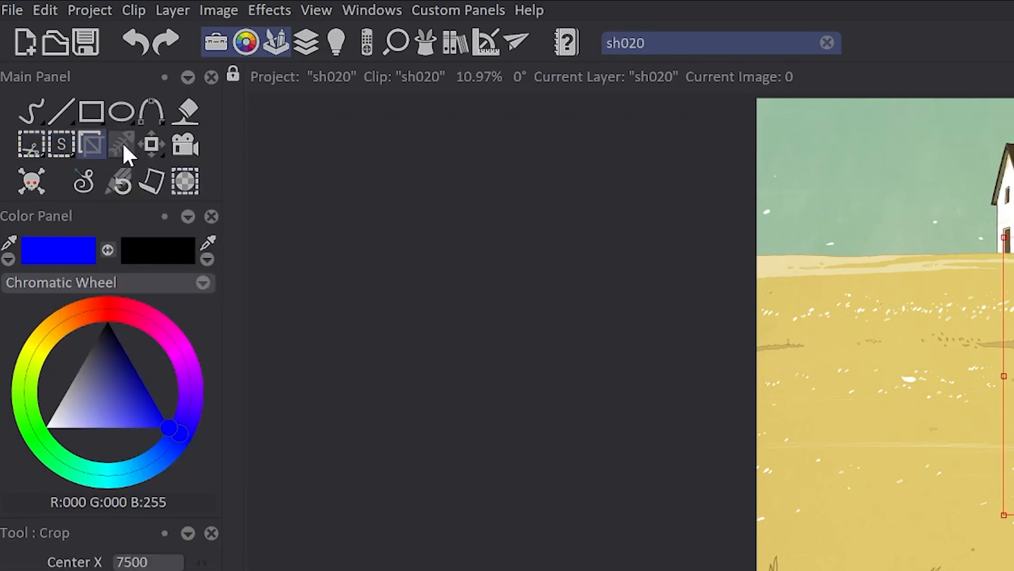
{"action": "left_click", "coordinate": [152, 144]}
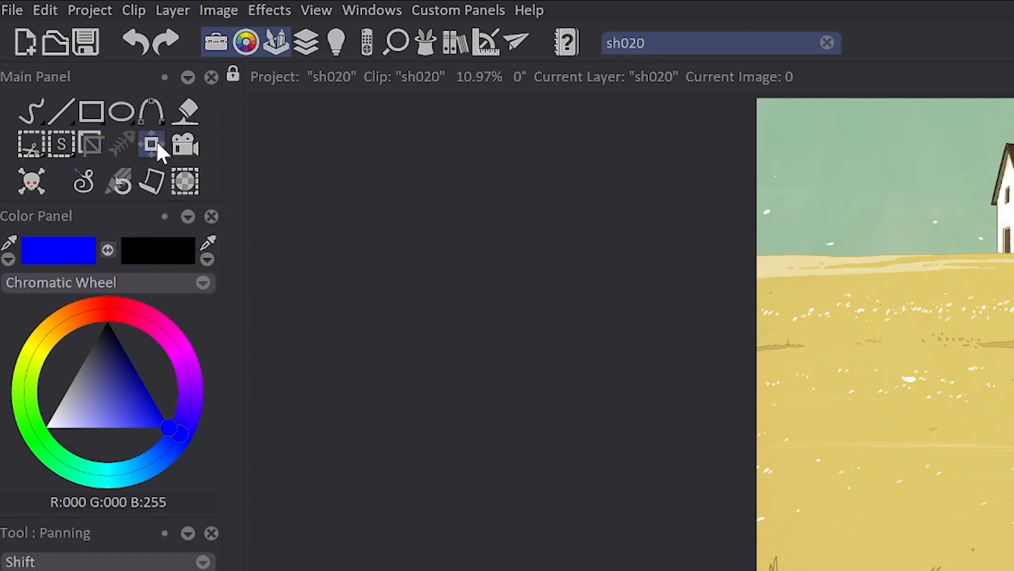
{"action": "left_click", "coordinate": [185, 144]}
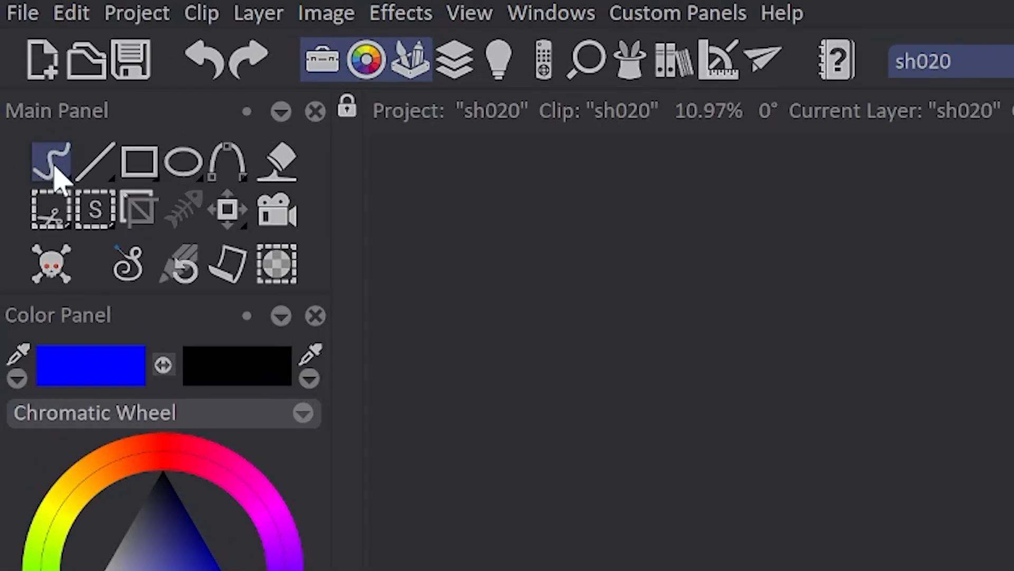
Choose Panning from the transform mode menu and wipe the image to blank white
{"action": "left_click", "coordinate": [51, 162]}
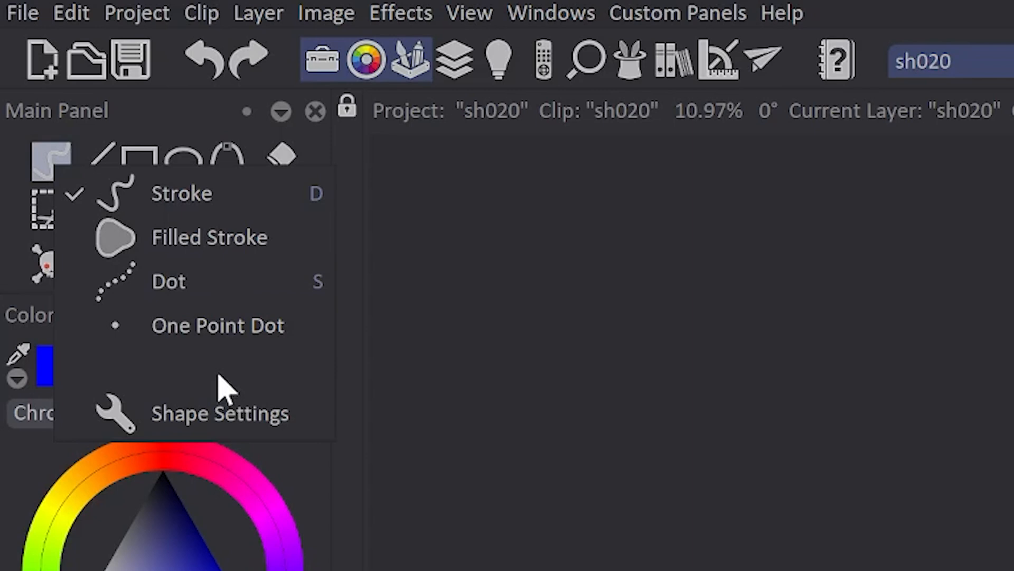
{"action": "left_click", "coordinate": [141, 159]}
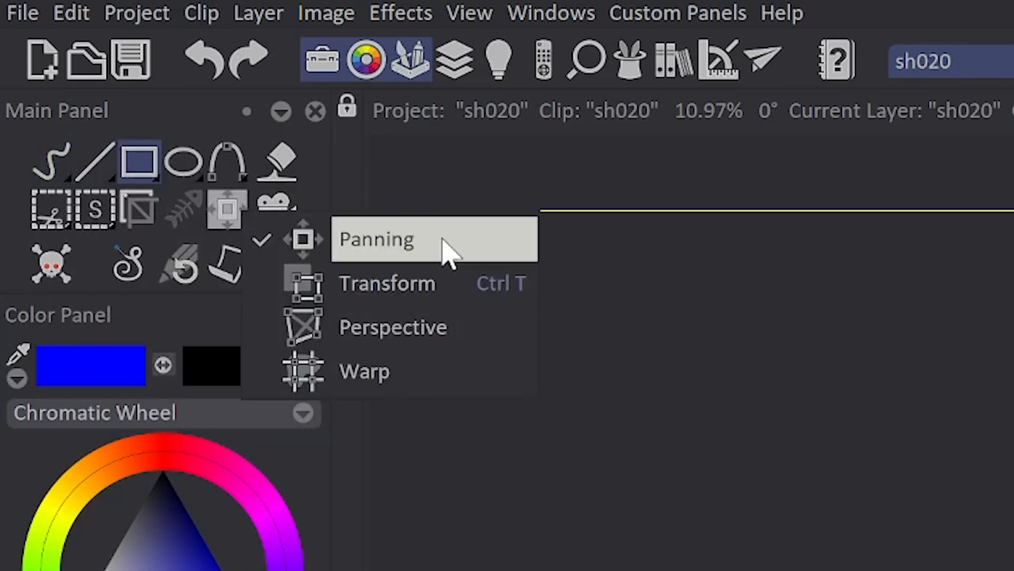
{"action": "left_click", "coordinate": [377, 239]}
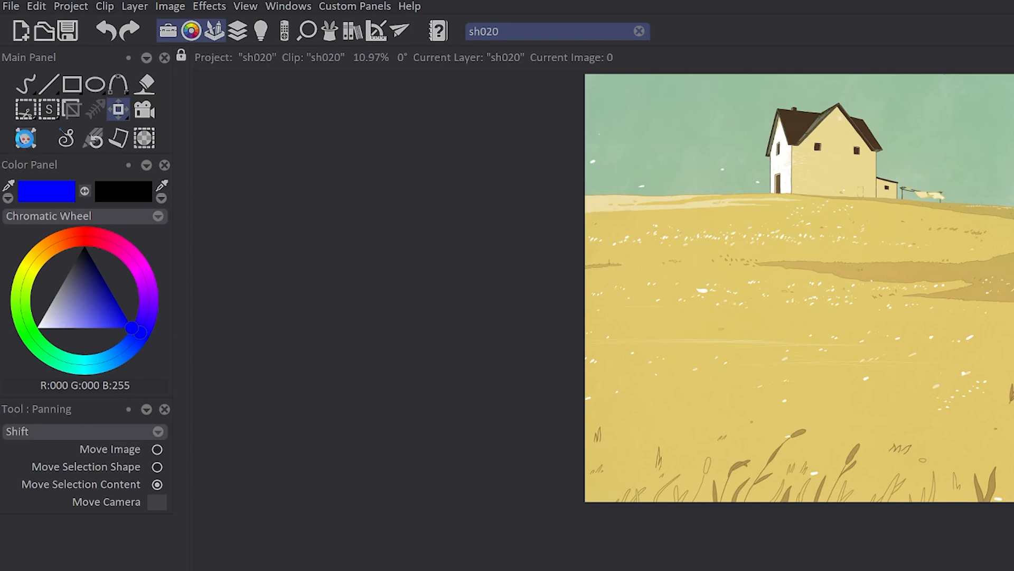
{"action": "left_click", "coordinate": [26, 139]}
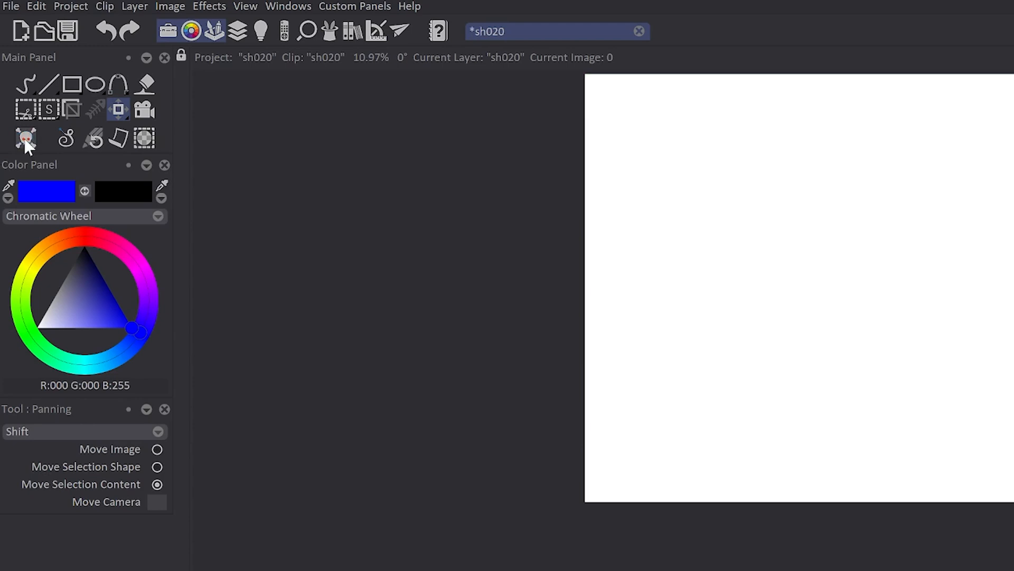
{"action": "mouse_move", "coordinate": [84, 68]}
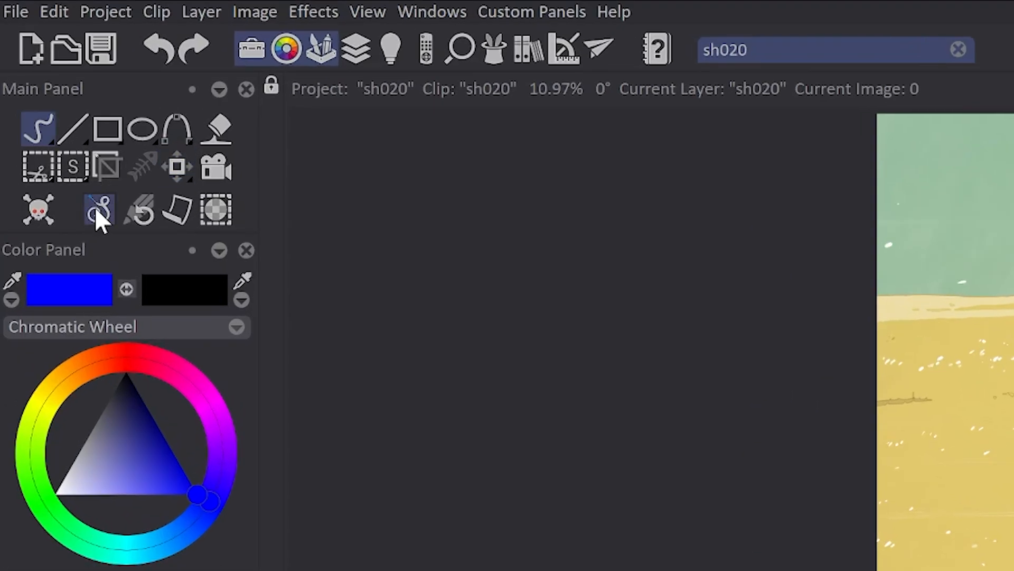
{"action": "left_click", "coordinate": [99, 210]}
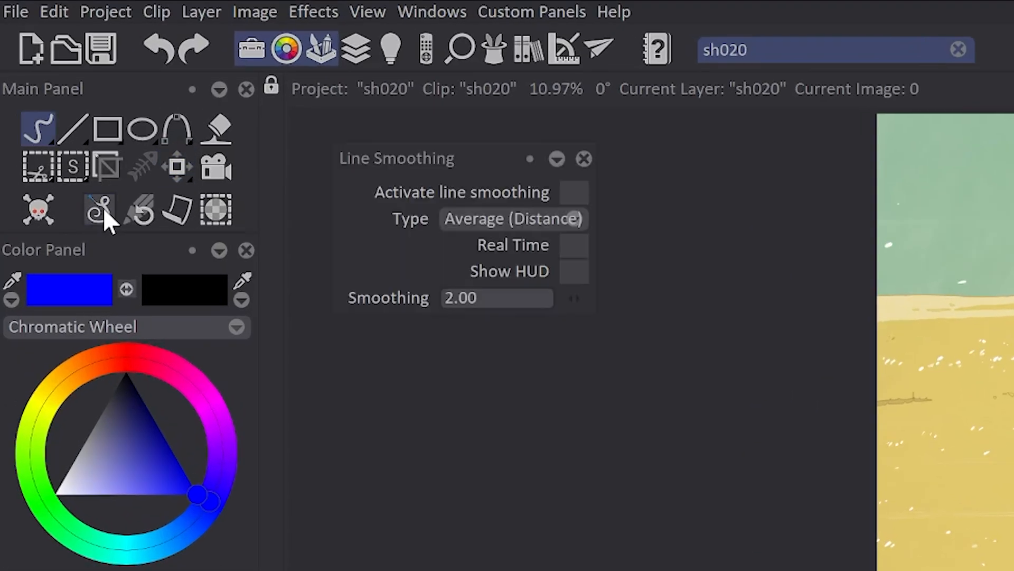
{"action": "left_click", "coordinate": [510, 218]}
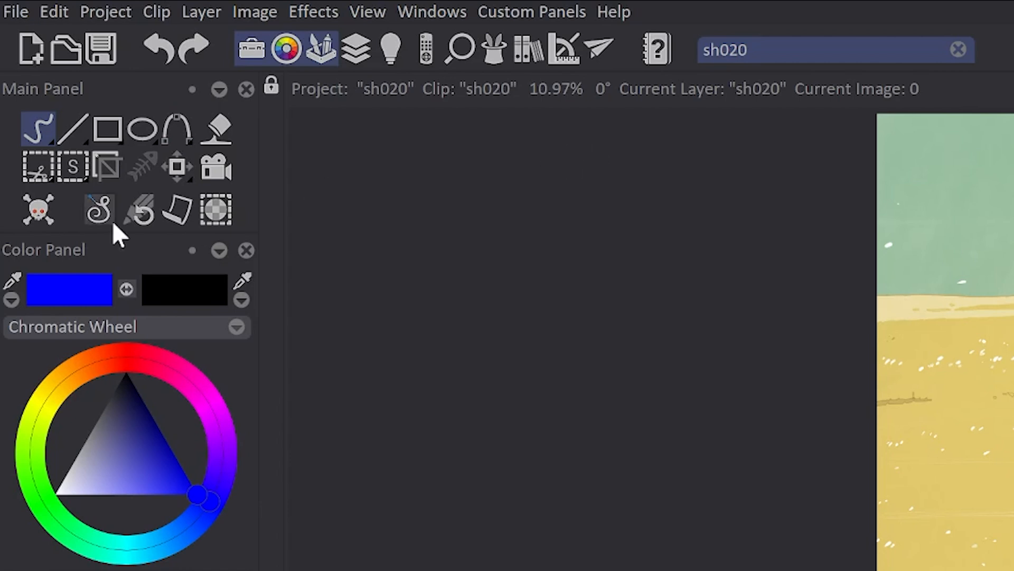
{"action": "left_click", "coordinate": [138, 208]}
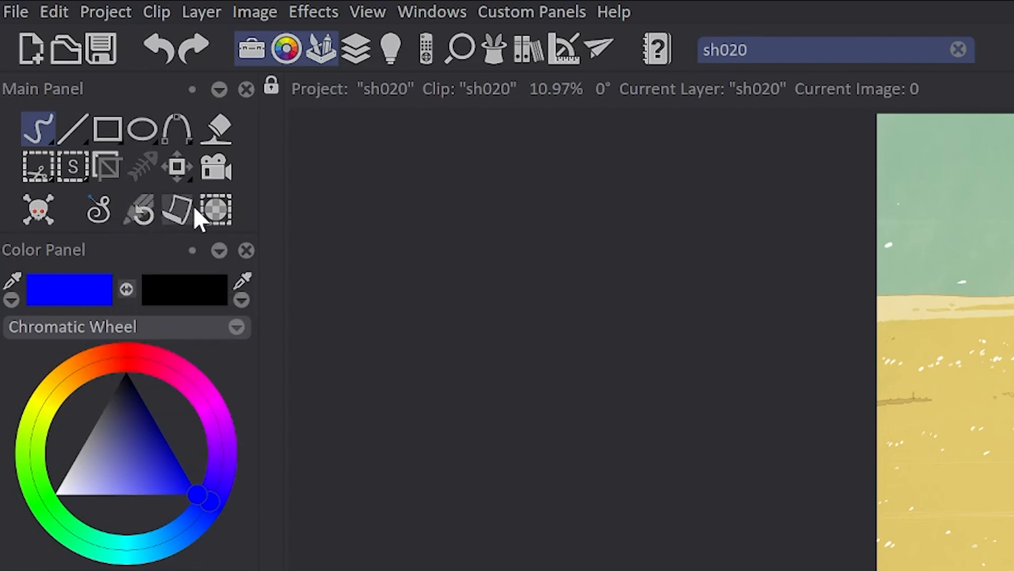
{"action": "left_click", "coordinate": [176, 210]}
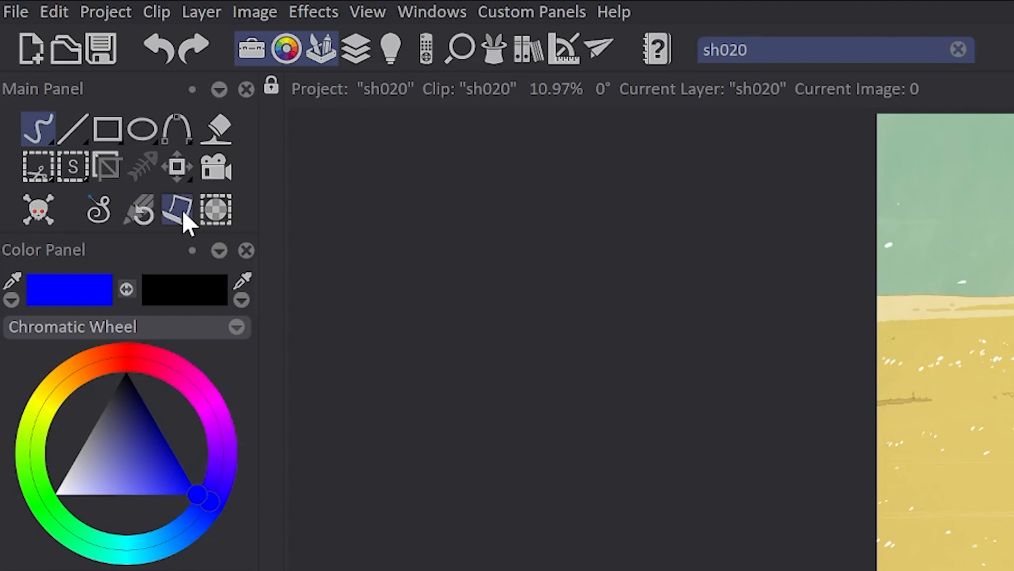
{"action": "left_click", "coordinate": [176, 208]}
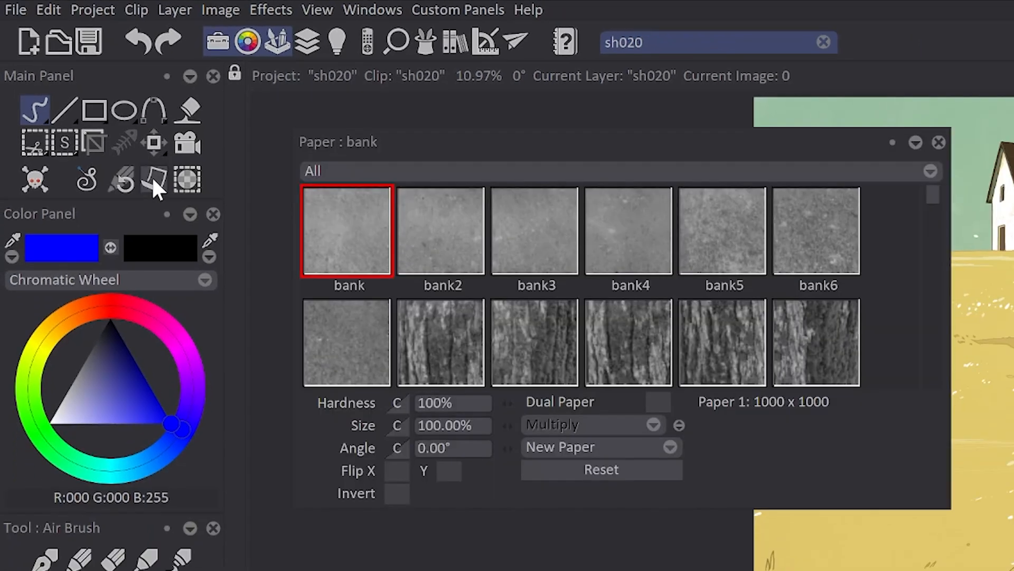
{"action": "scroll", "scroll_direction": "down", "scroll_amount": 3}
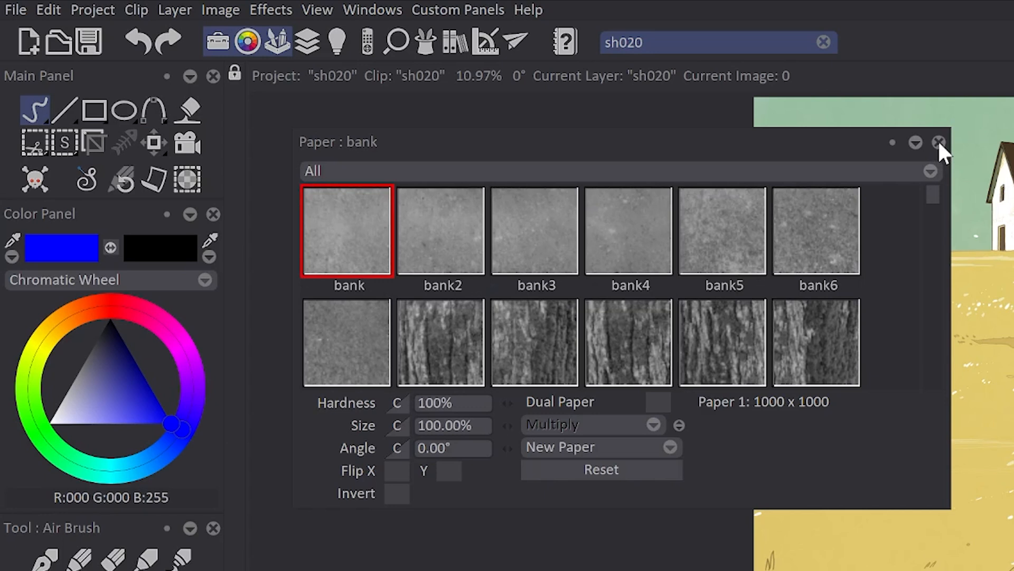
{"action": "left_click", "coordinate": [939, 142]}
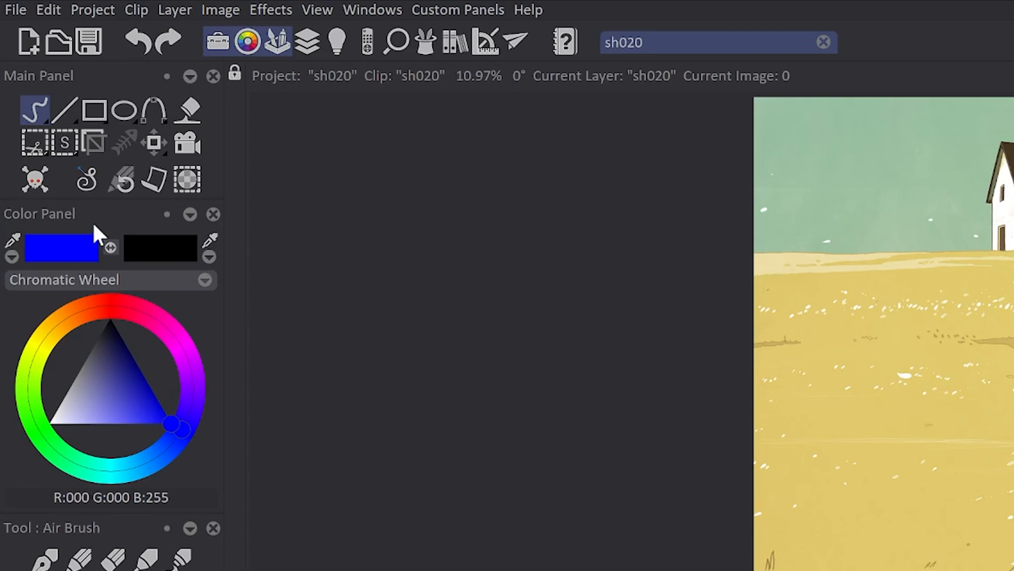
{"action": "mouse_move", "coordinate": [90, 225]}
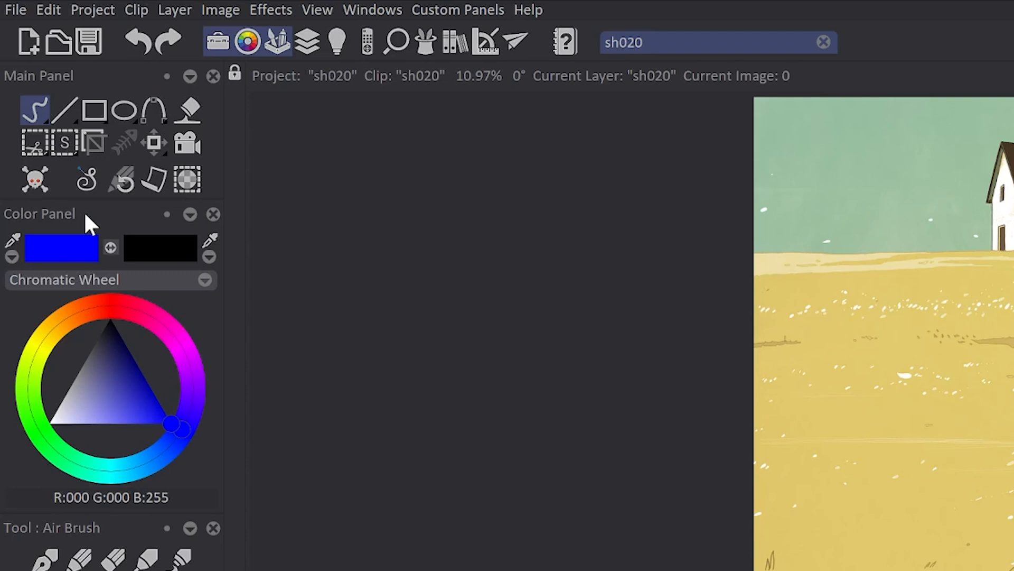
{"action": "mouse_move", "coordinate": [81, 275]}
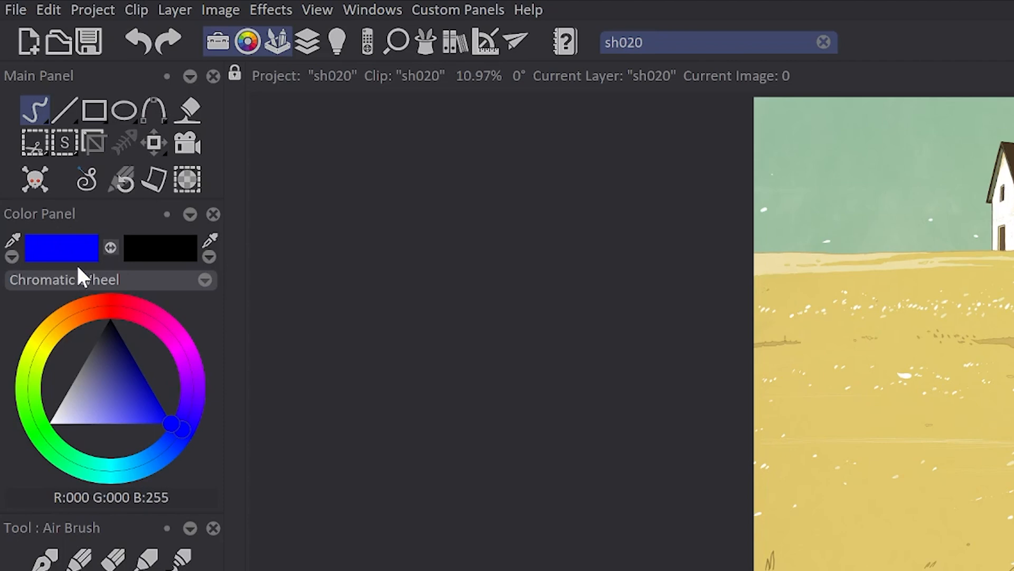
{"action": "mouse_move", "coordinate": [160, 265]}
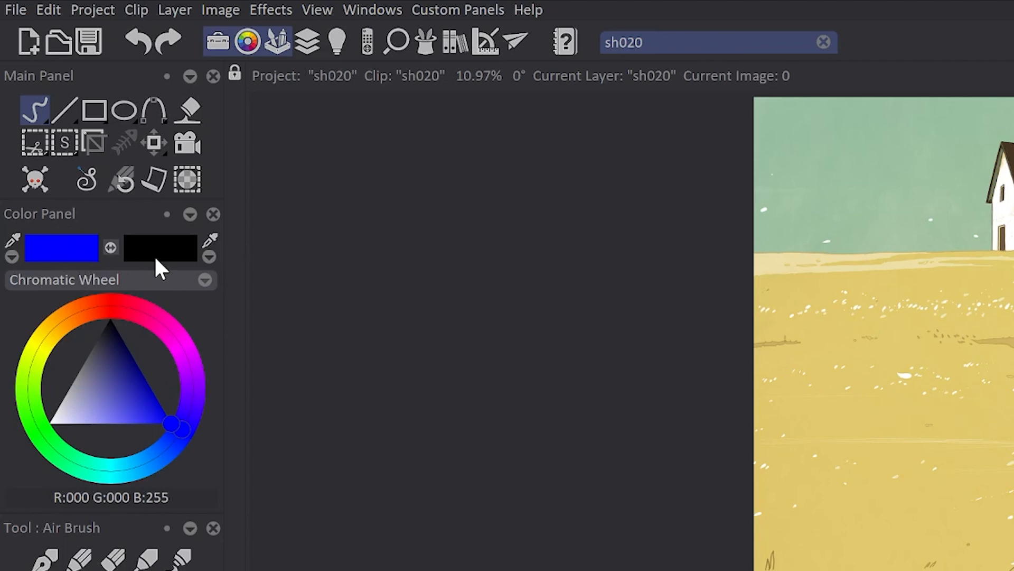
{"action": "mouse_move", "coordinate": [749, 248]}
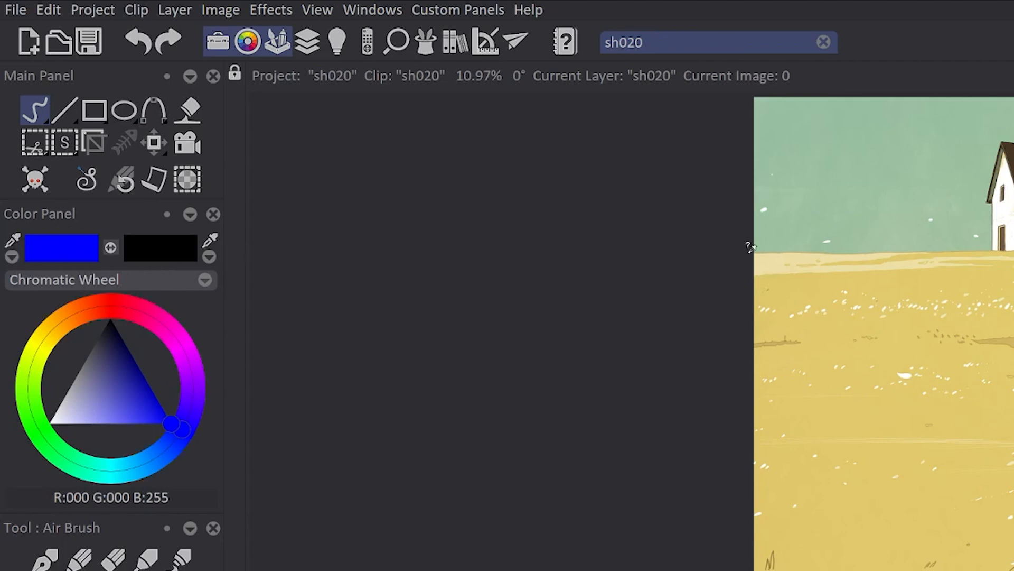
{"action": "left_click", "coordinate": [50, 332]}
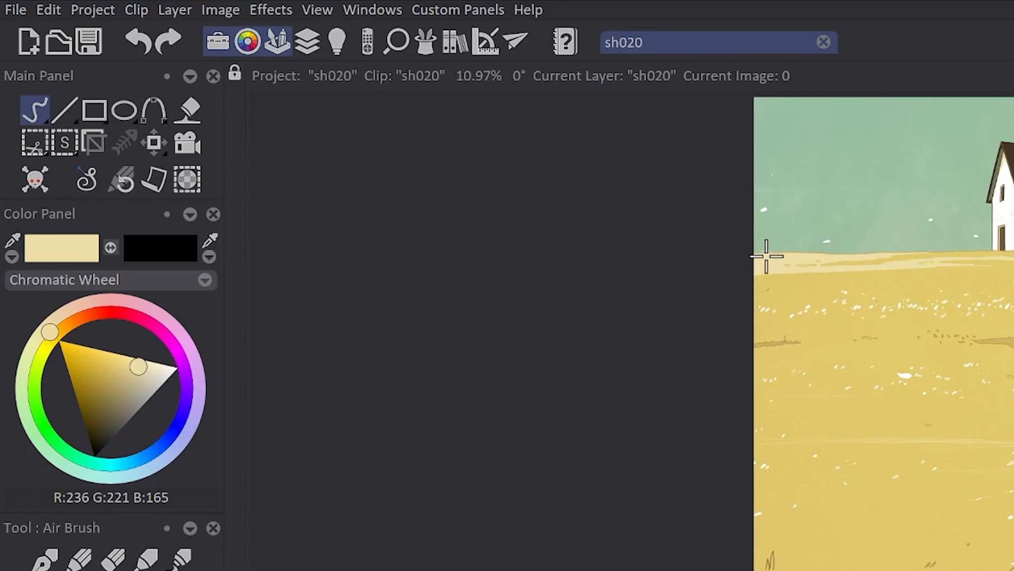
{"action": "mouse_move", "coordinate": [17, 265]}
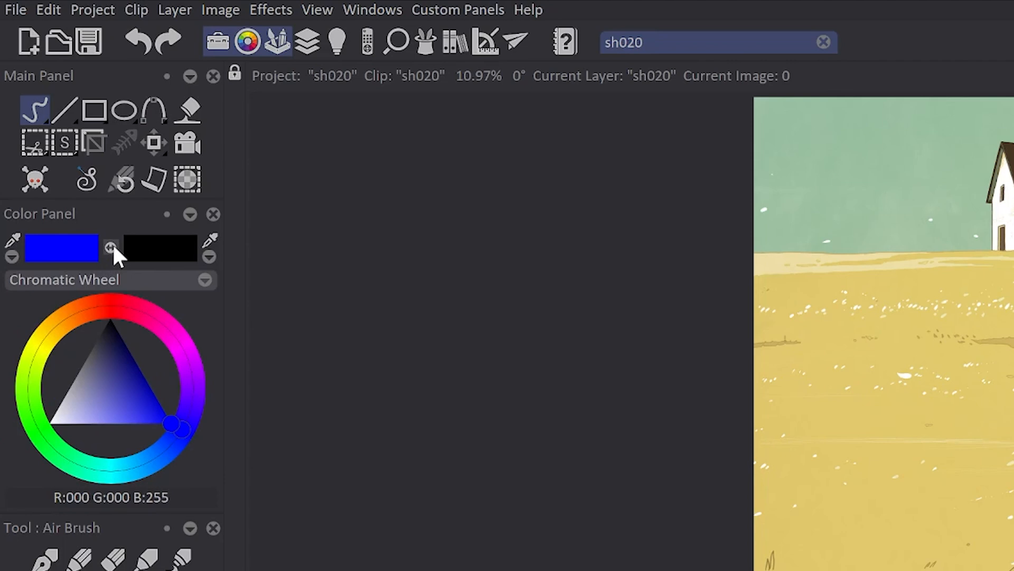
{"action": "mouse_move", "coordinate": [87, 220]}
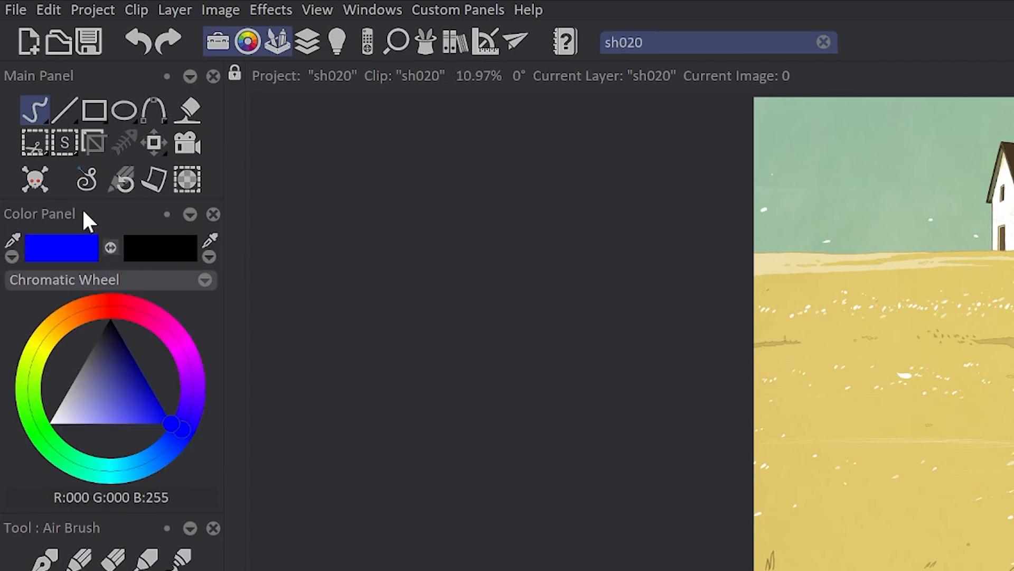
{"action": "key", "text": "n"}
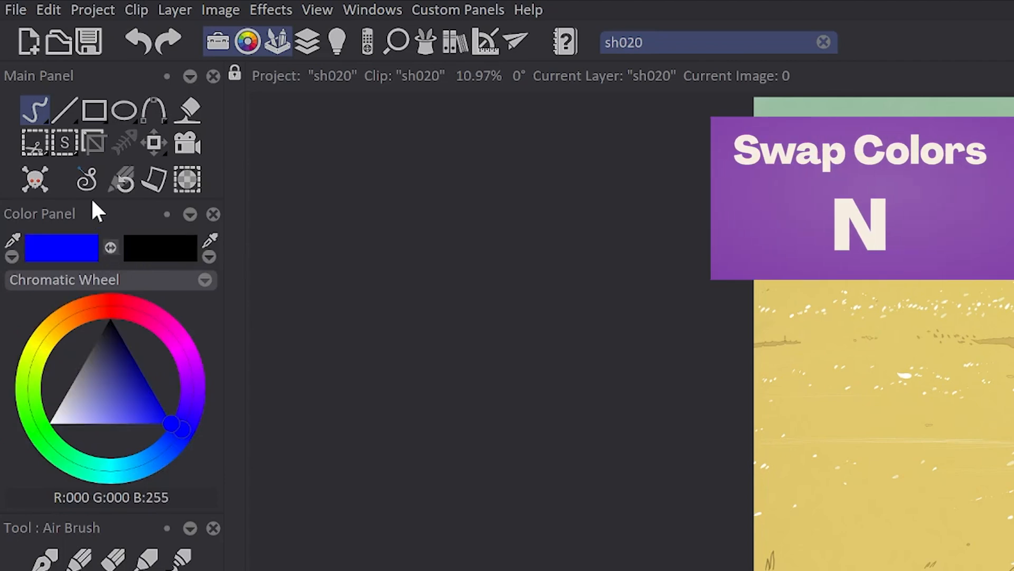
{"action": "mouse_move", "coordinate": [123, 229]}
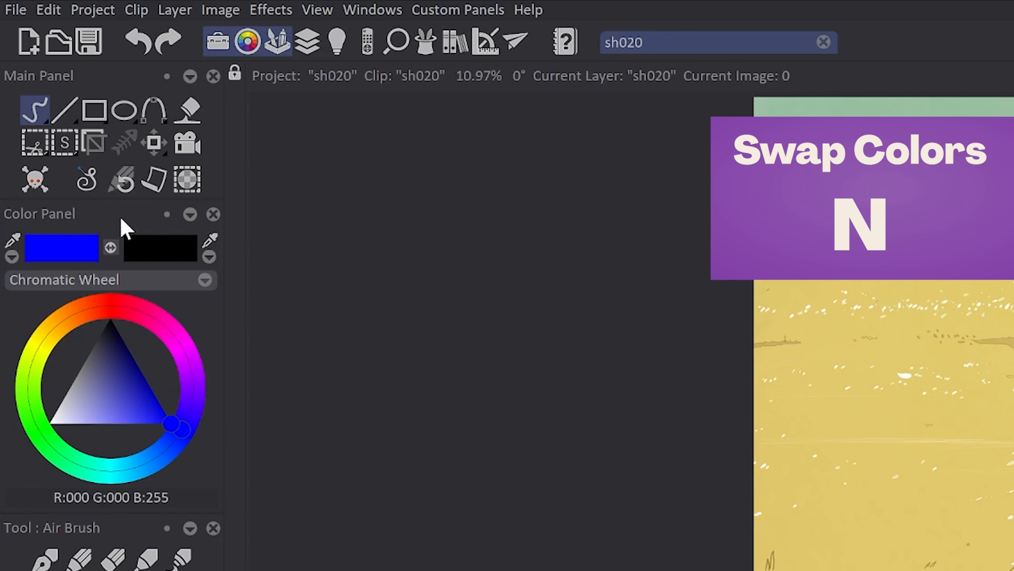
{"action": "left_click", "coordinate": [204, 280]}
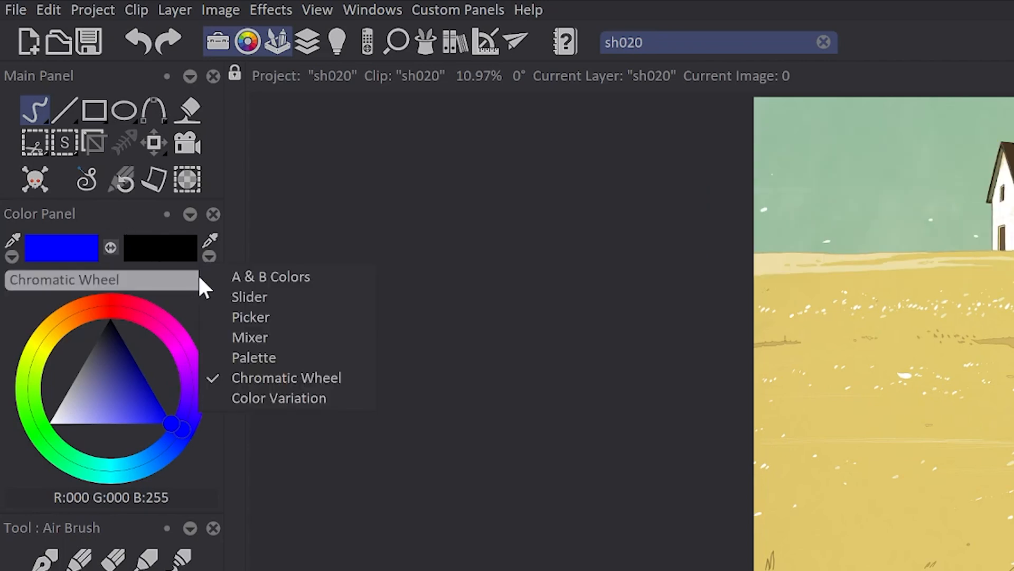
{"action": "mouse_move", "coordinate": [322, 284]}
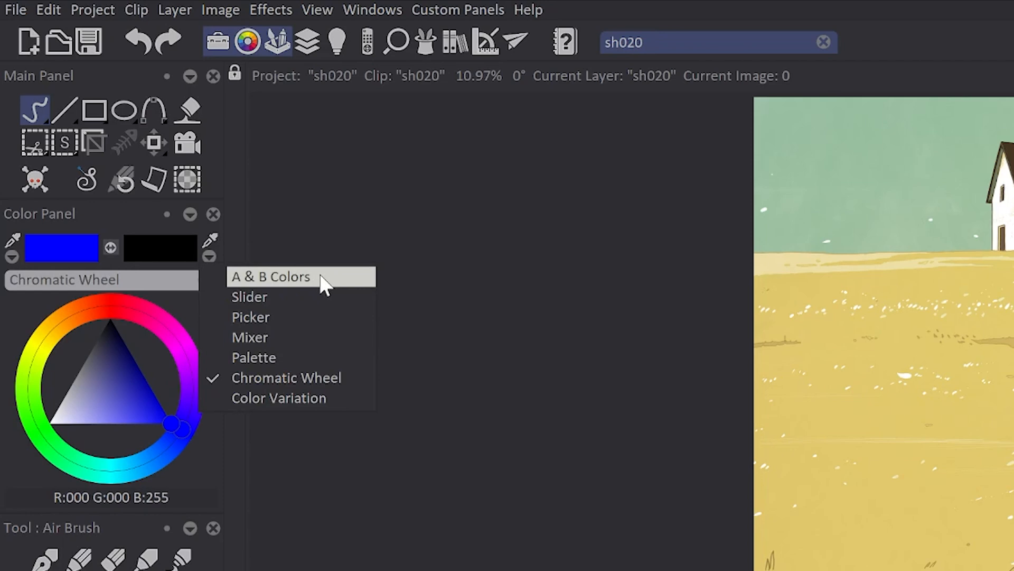
{"action": "left_click", "coordinate": [249, 297]}
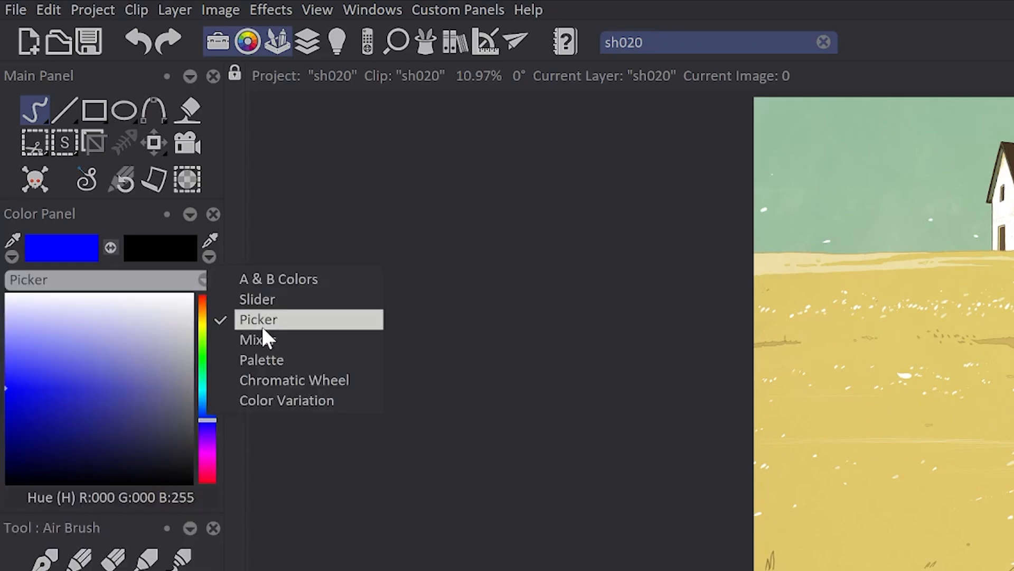
{"action": "left_click", "coordinate": [261, 360]}
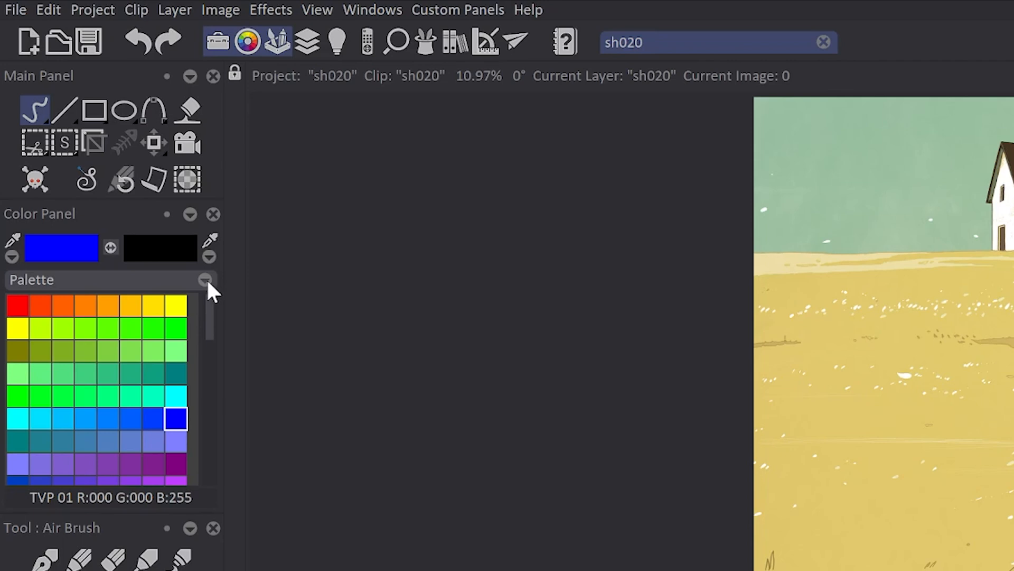
{"action": "left_click", "coordinate": [204, 279]}
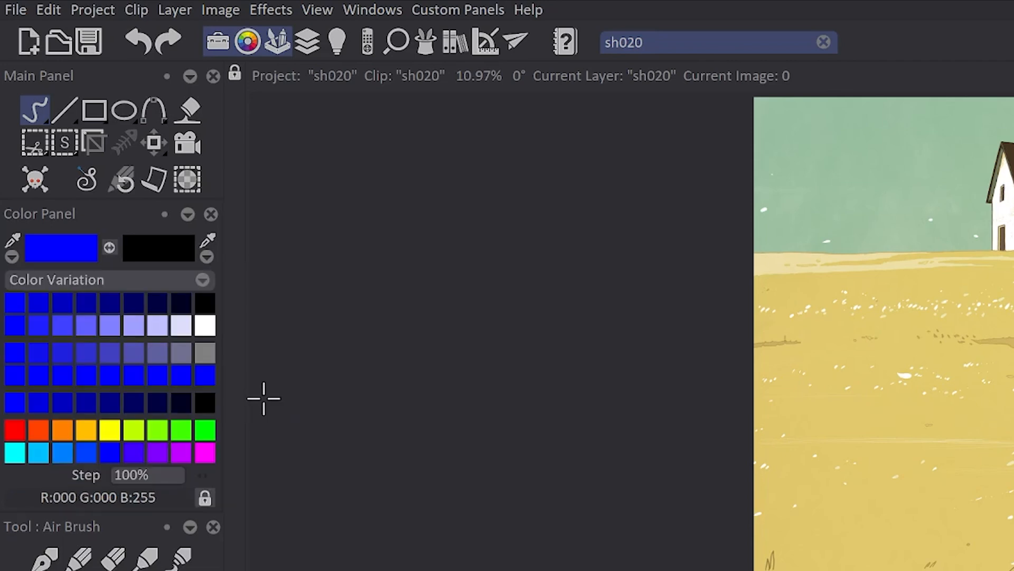
{"action": "left_click", "coordinate": [202, 279]}
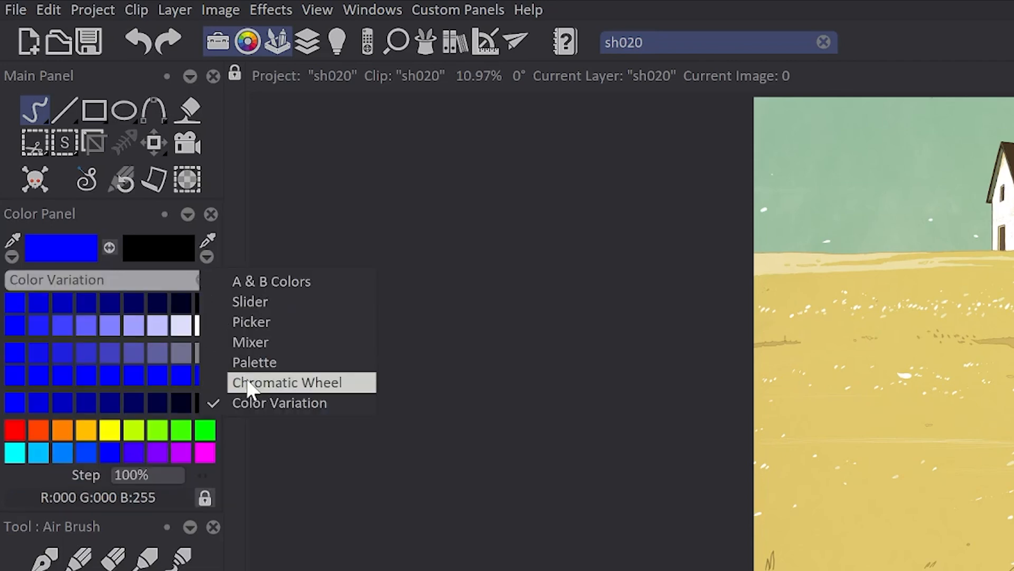
{"action": "left_click", "coordinate": [286, 382]}
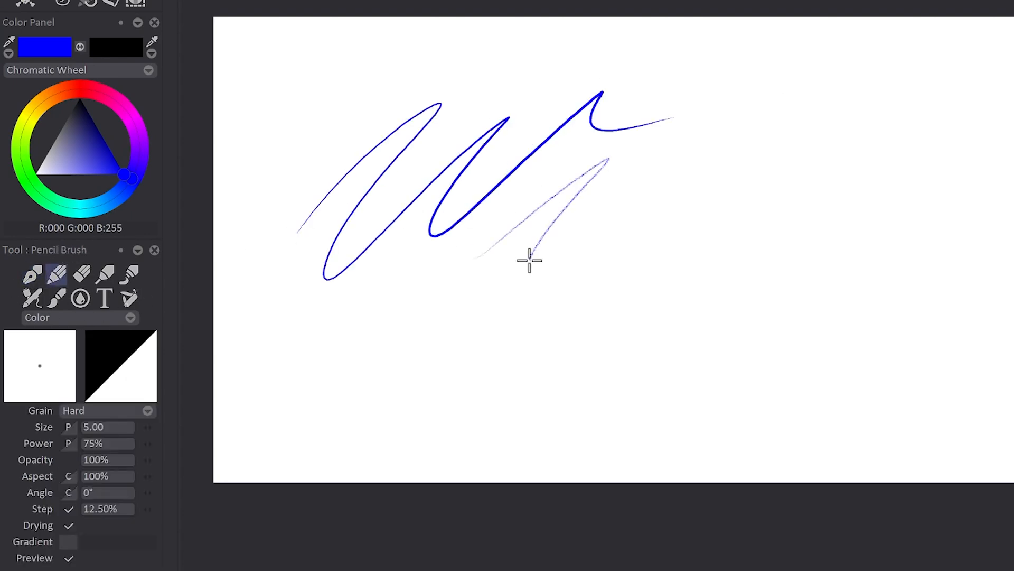
Switch in turn to the Eraser, Air Brush, Text Brush and Custom Brush tools
{"action": "left_click", "coordinate": [80, 274]}
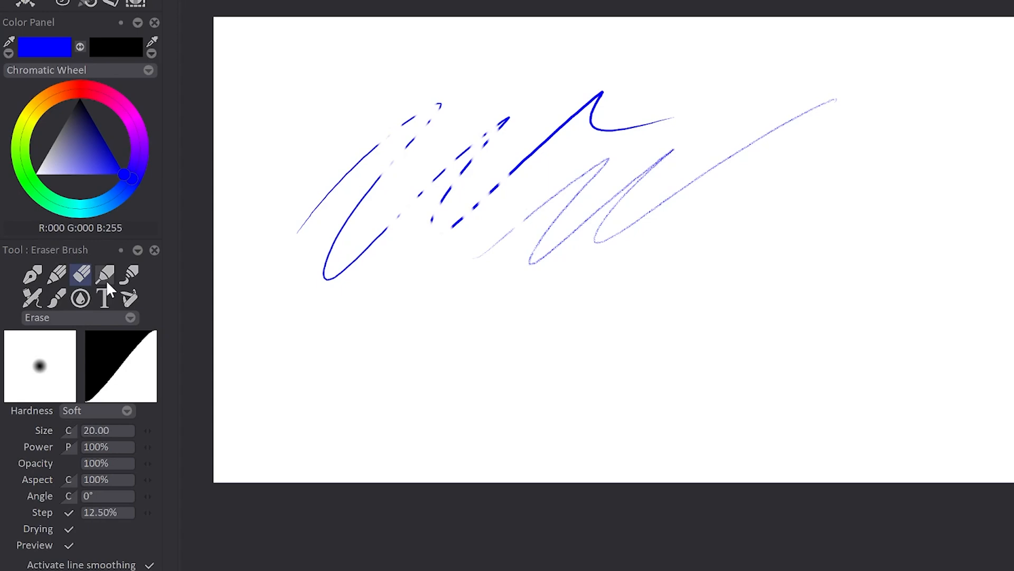
{"action": "left_click", "coordinate": [128, 274]}
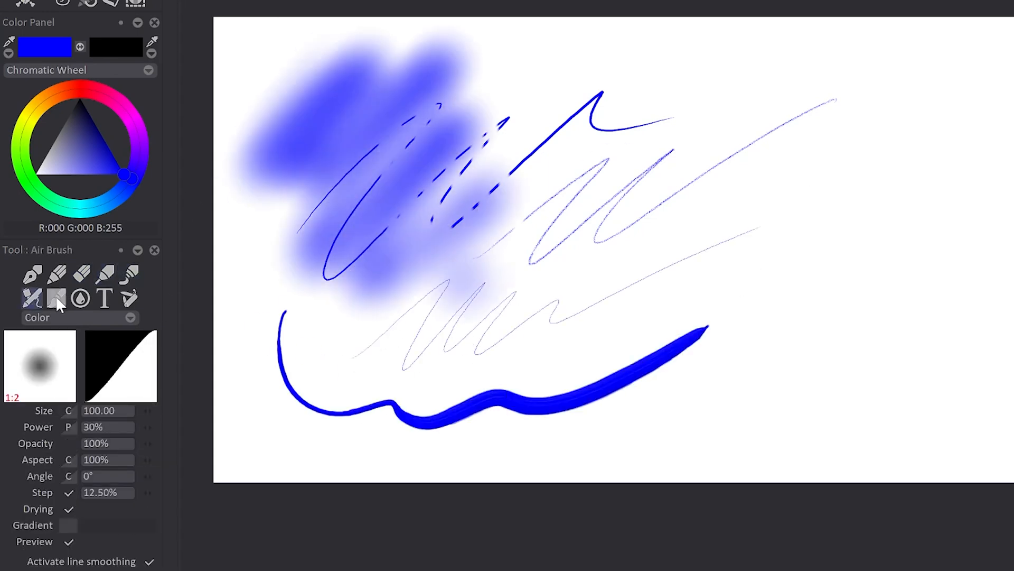
{"action": "left_click", "coordinate": [80, 298]}
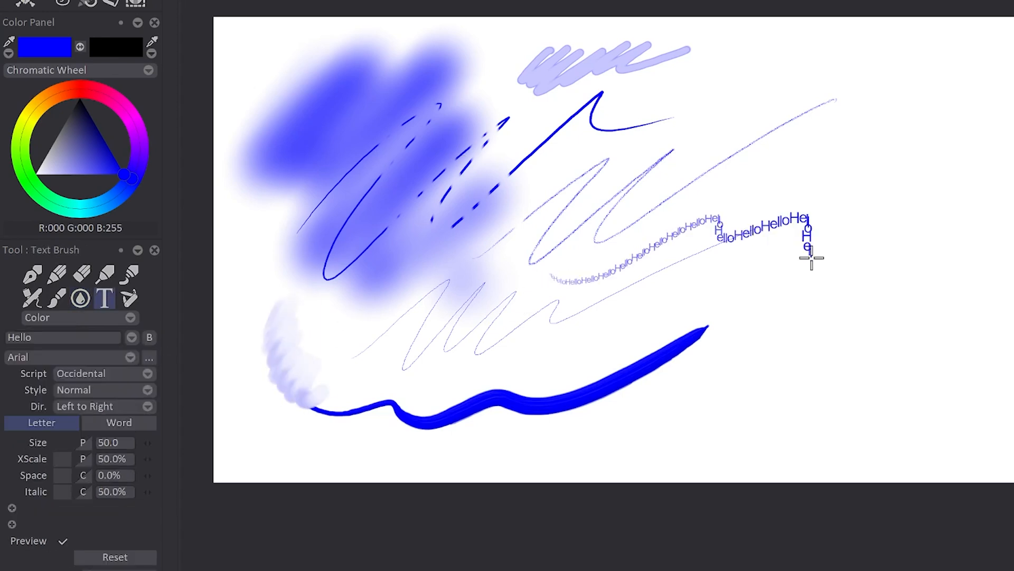
{"action": "left_click", "coordinate": [129, 298]}
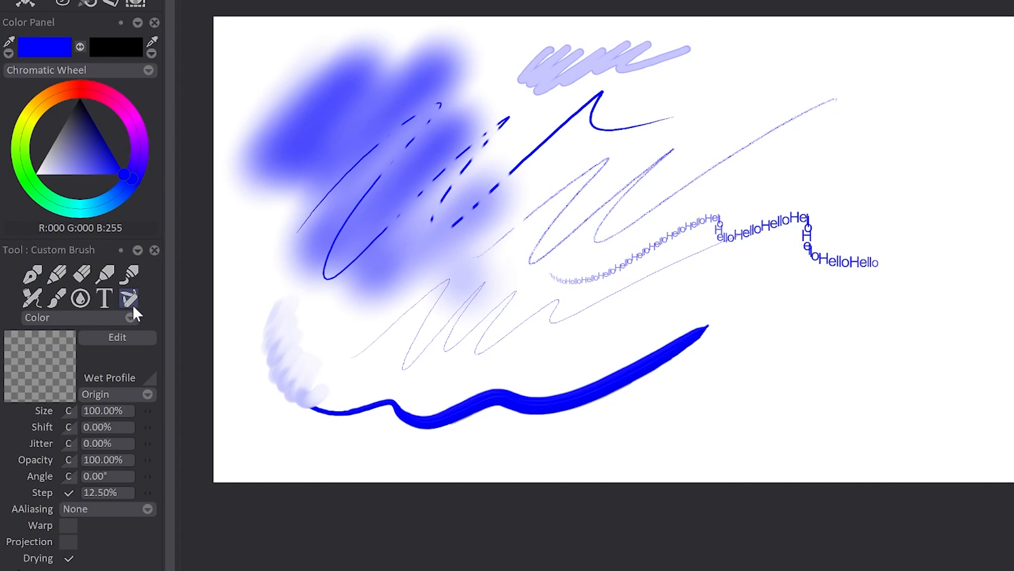